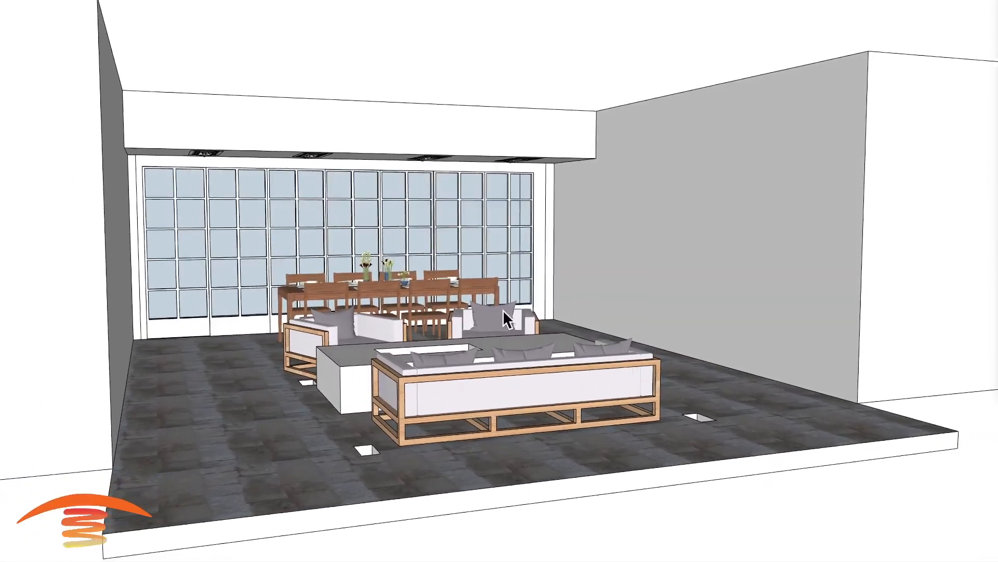
Orbit the patio to a centered front view facing the glass wall and dining table
drag(503, 318, 872, 283)
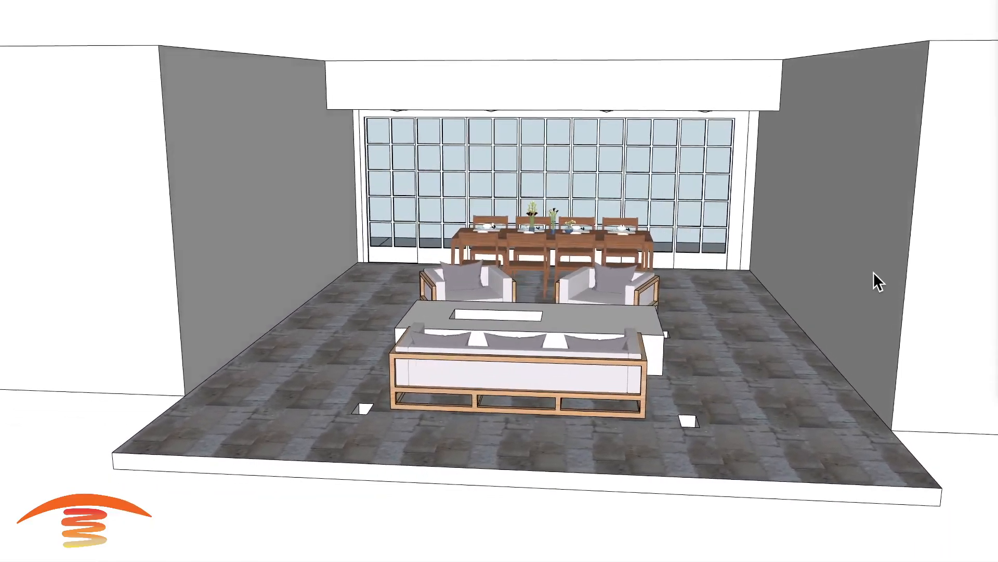
drag(879, 283, 468, 392)
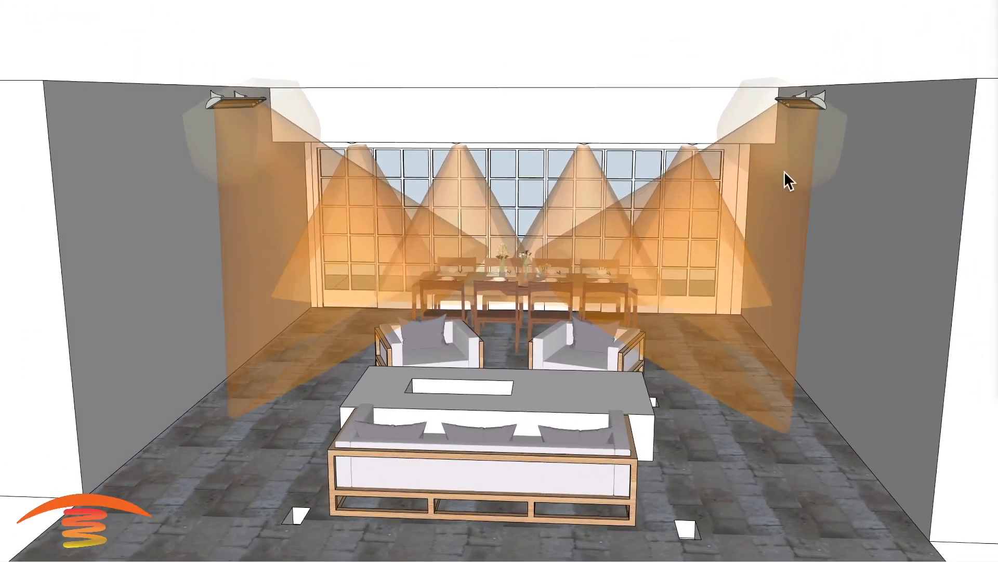
mouse_move(639, 286)
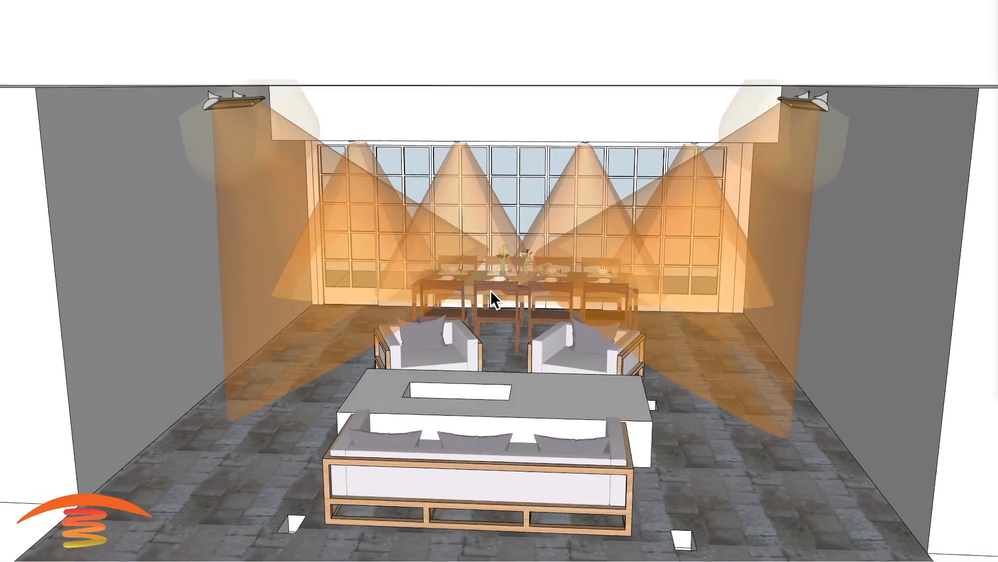
drag(497, 300, 344, 273)
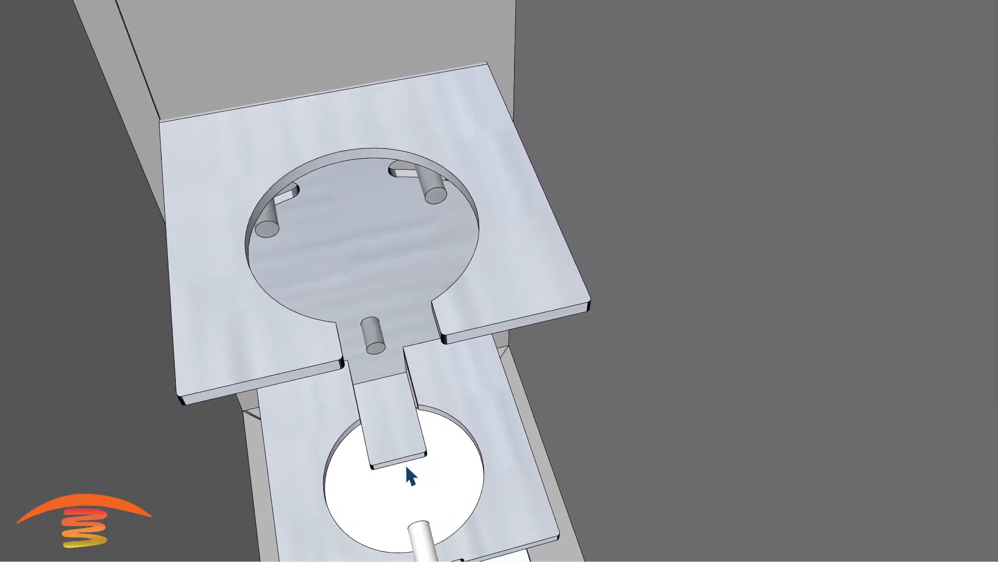
drag(407, 475, 538, 411)
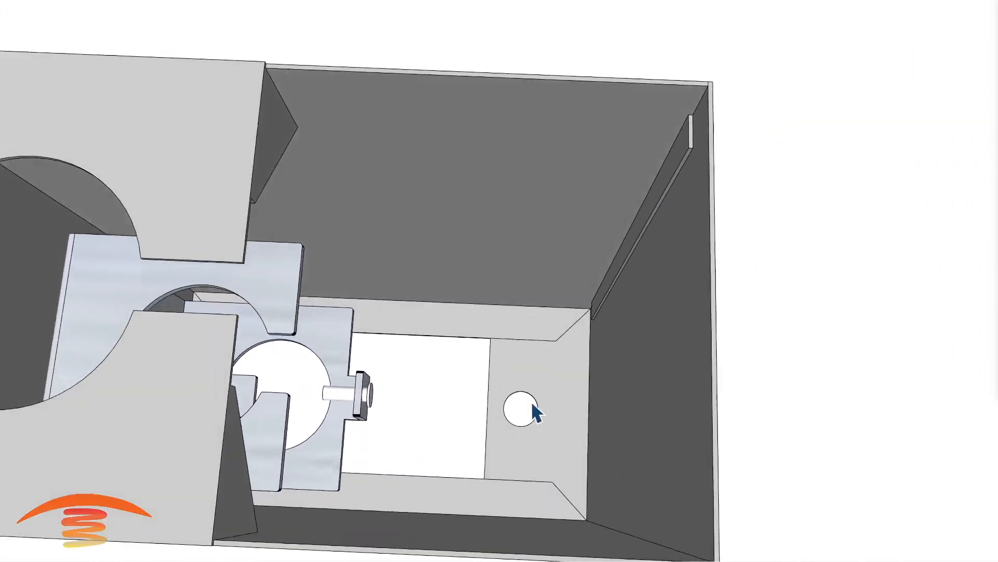